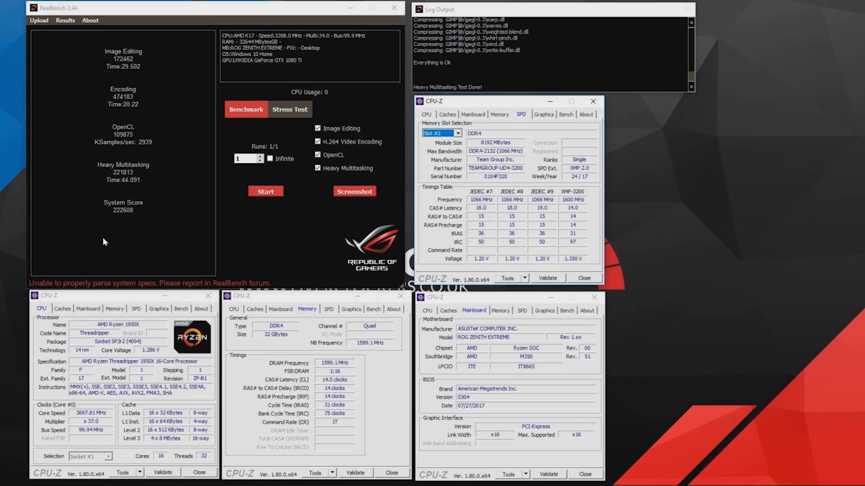
mouse_move(110, 218)
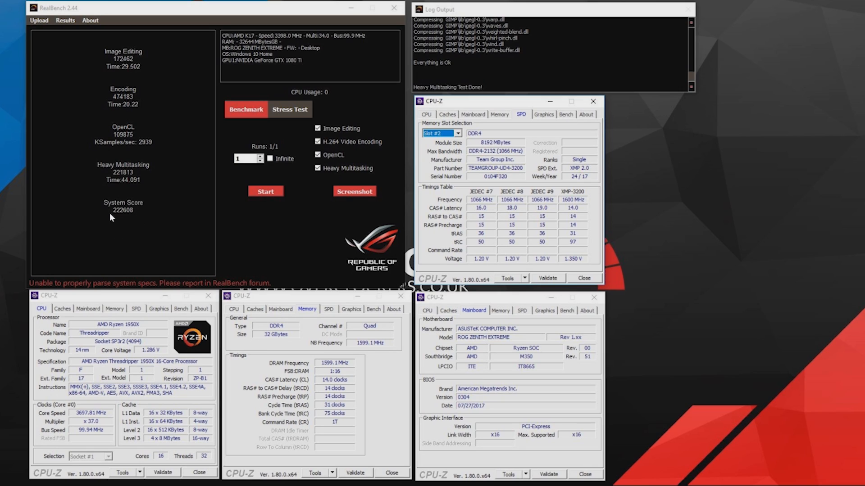
mouse_move(136, 223)
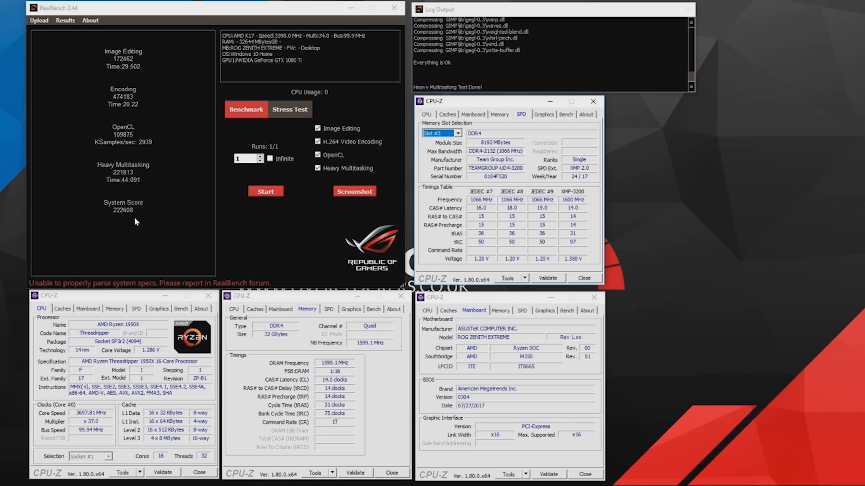
mouse_move(330, 248)
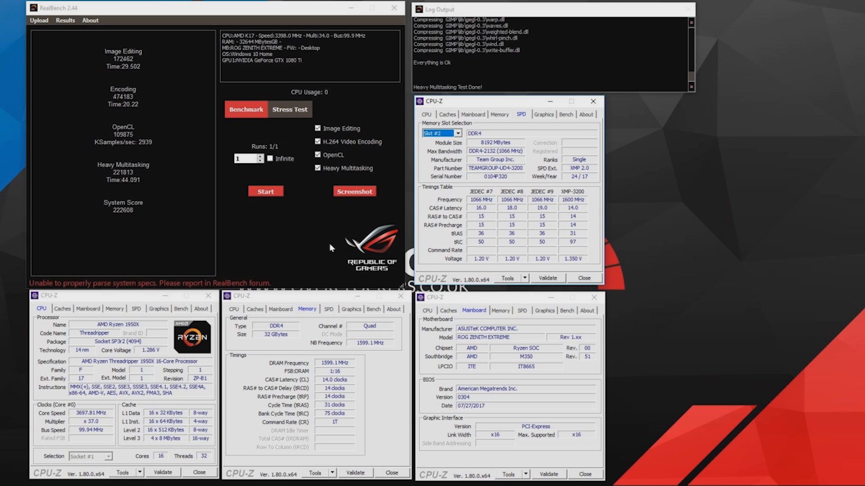
mouse_move(738, 138)
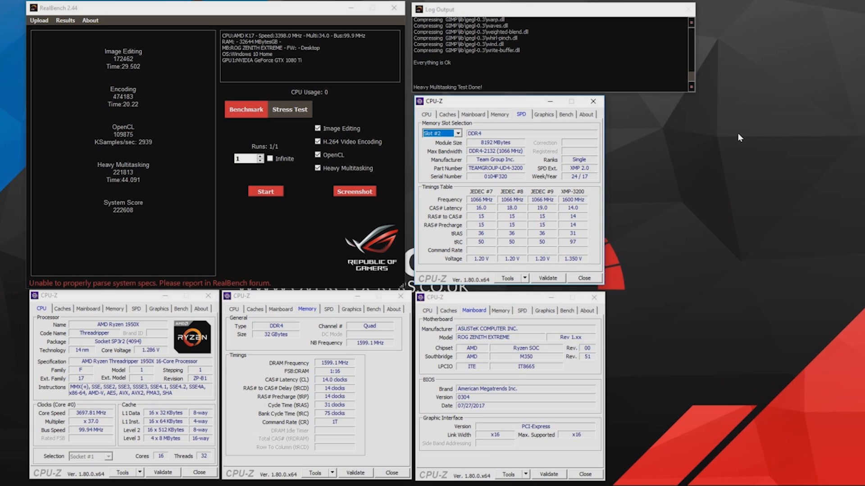
mouse_move(287, 424)
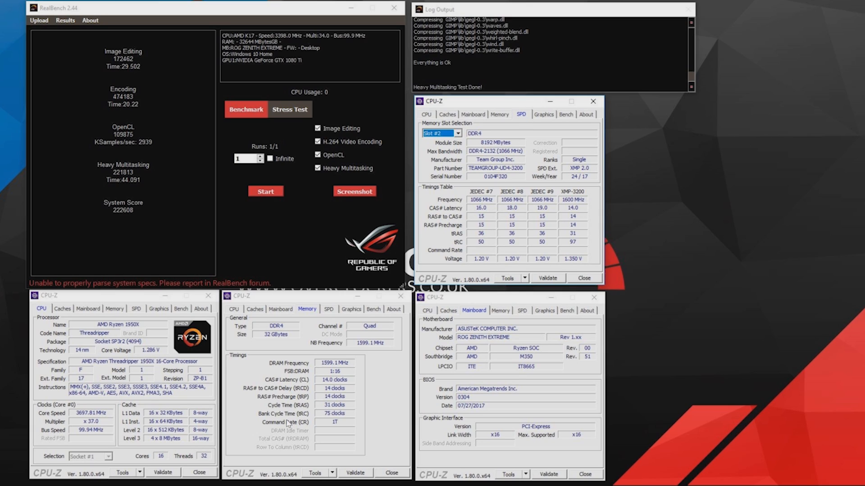